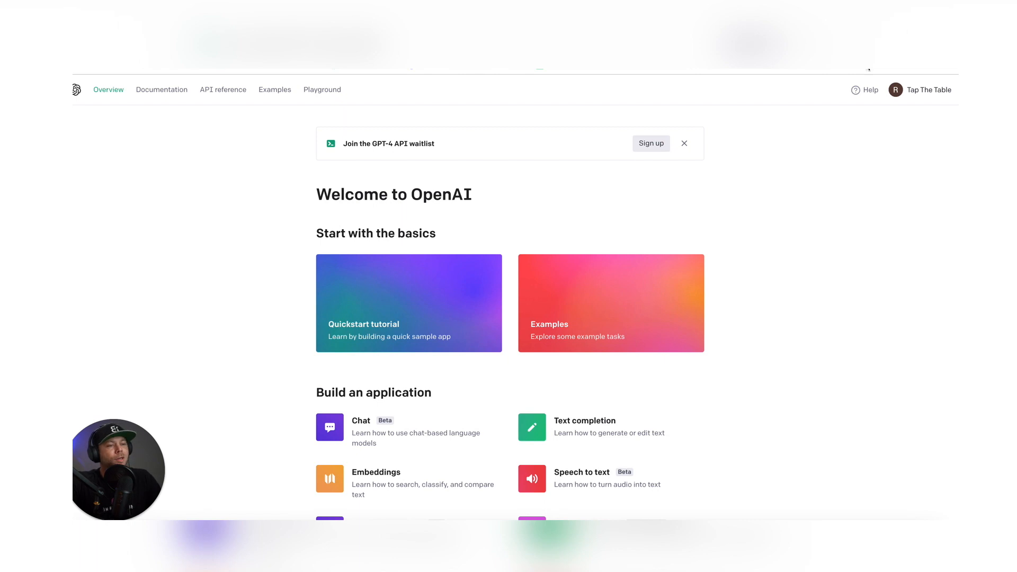
Delete an older OpenAI secret API key and start creating a new one.
click(896, 89)
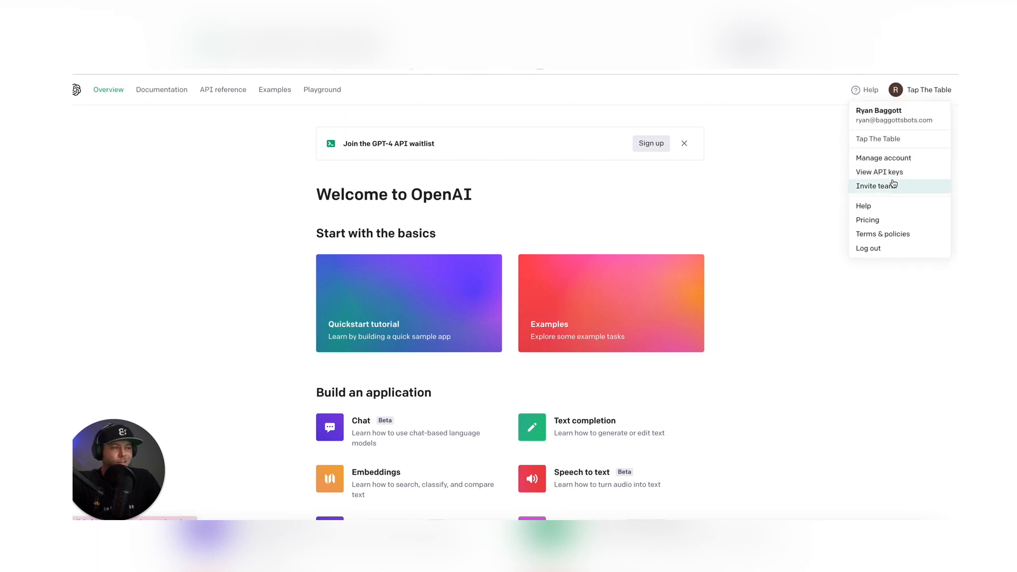
click(879, 171)
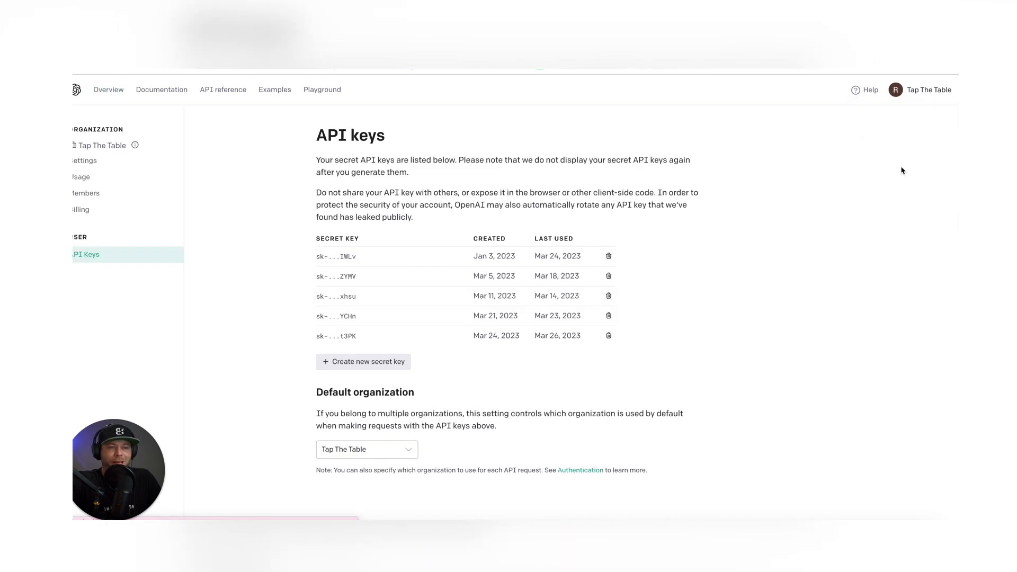
click(608, 295)
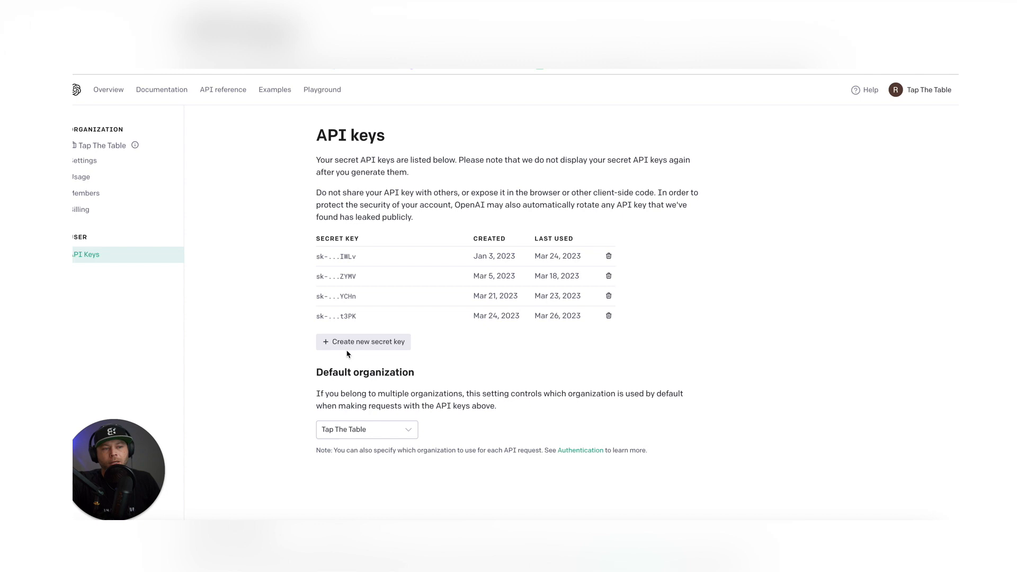
click(363, 342)
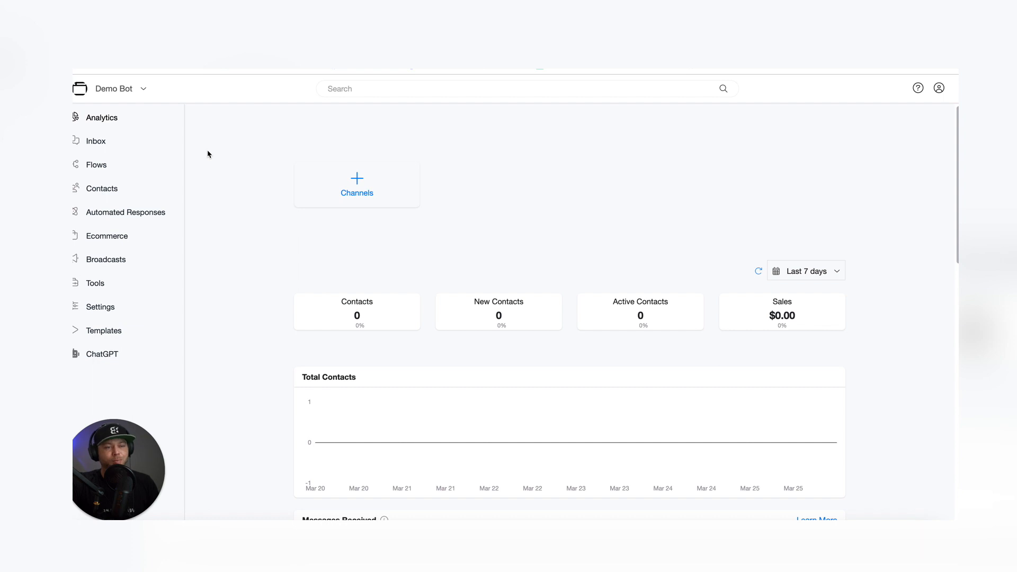
In the bot's settings, expand the OpenAI integration and begin connecting it.
click(99, 306)
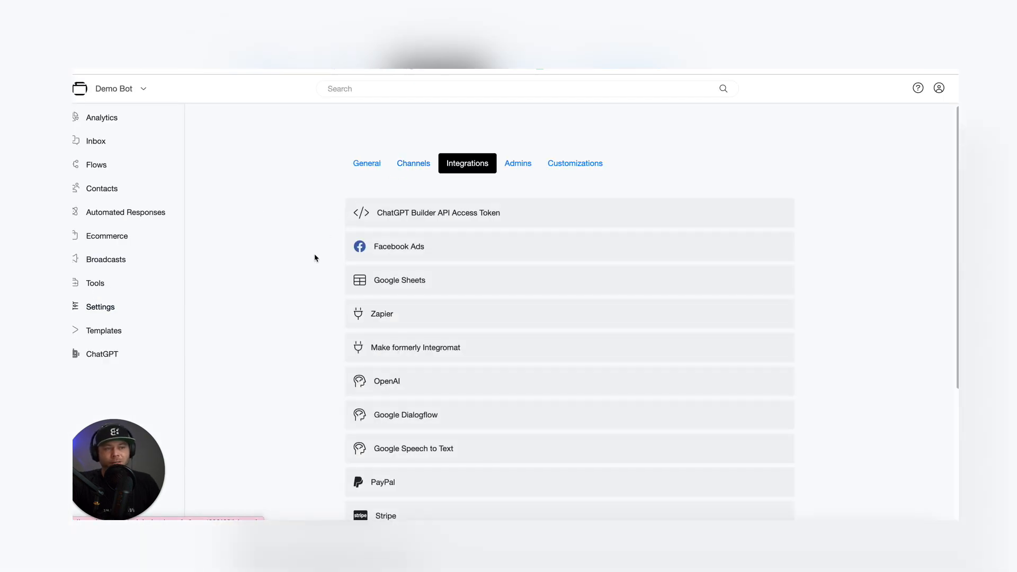
click(387, 381)
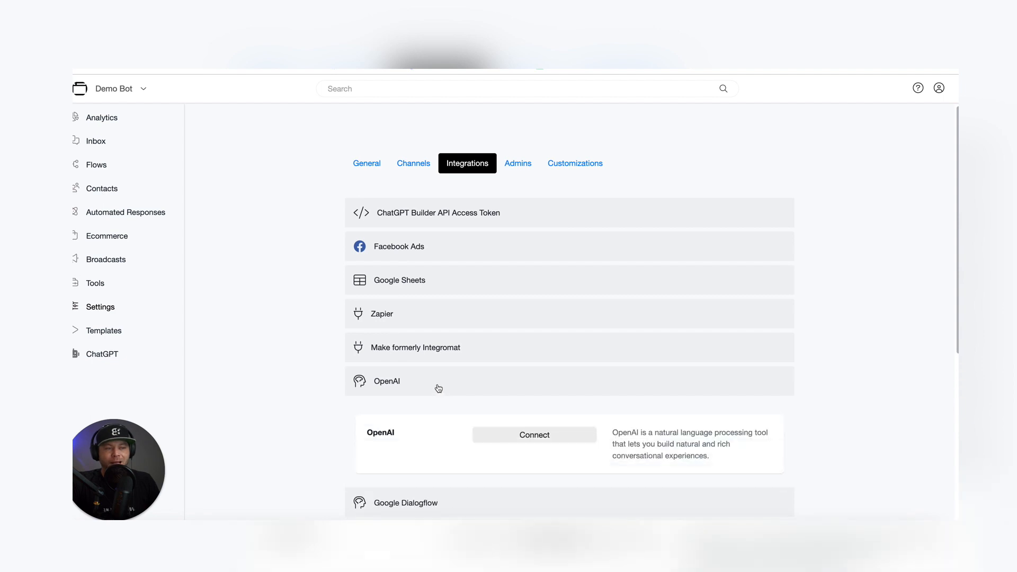
click(534, 434)
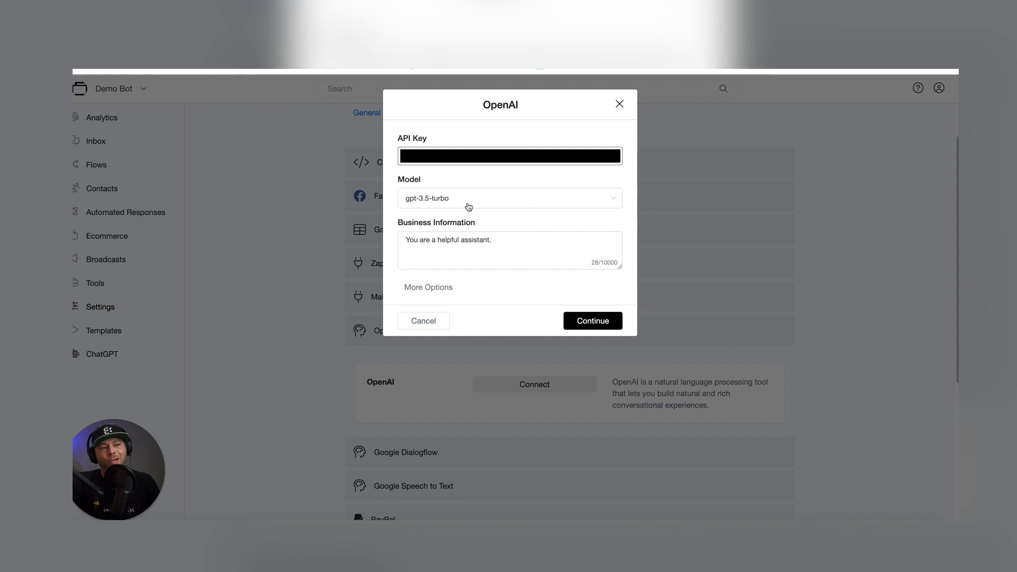
mouse_move(423, 208)
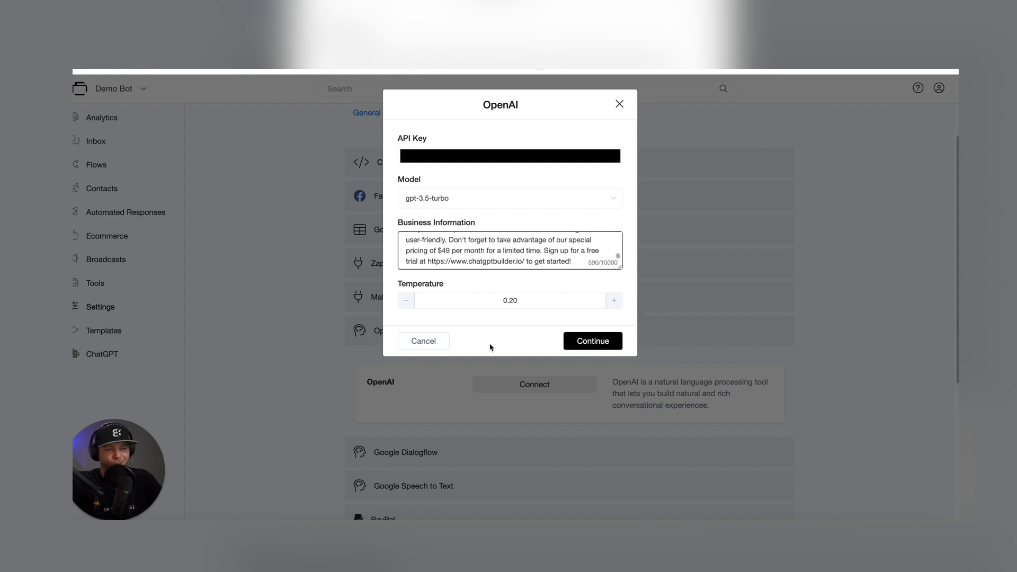
Save the OpenAI connection with gpt-3.5-turbo, business details and temperature 0.20.
click(591, 341)
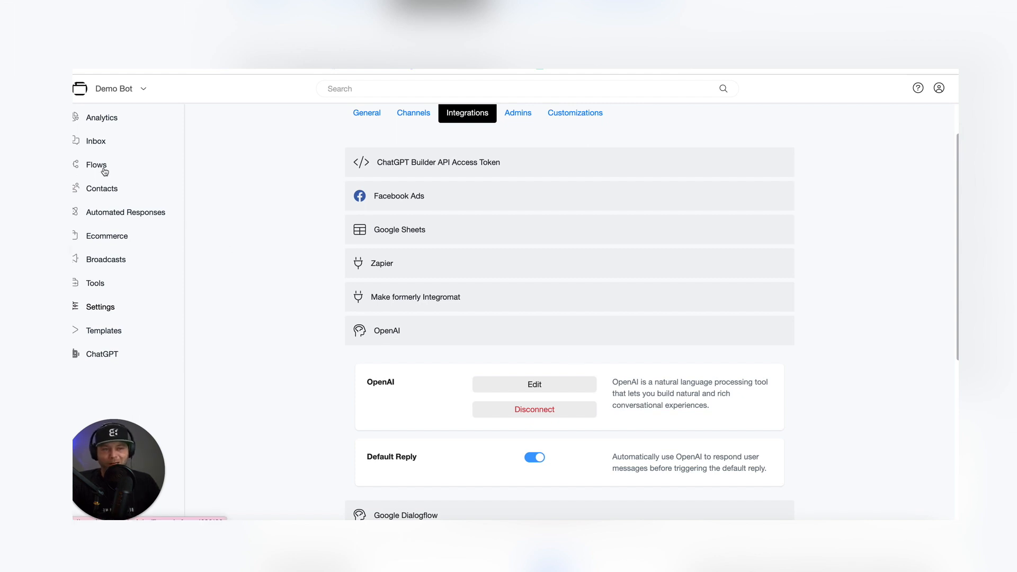
Open the Demo Bot's channels and manage the Web Chatbot channel.
click(101, 117)
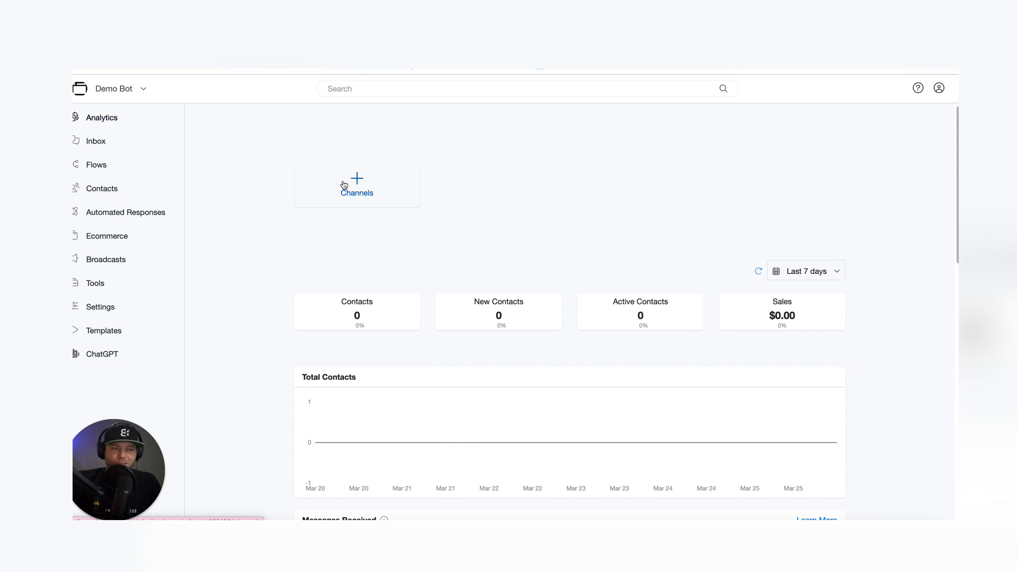
click(356, 184)
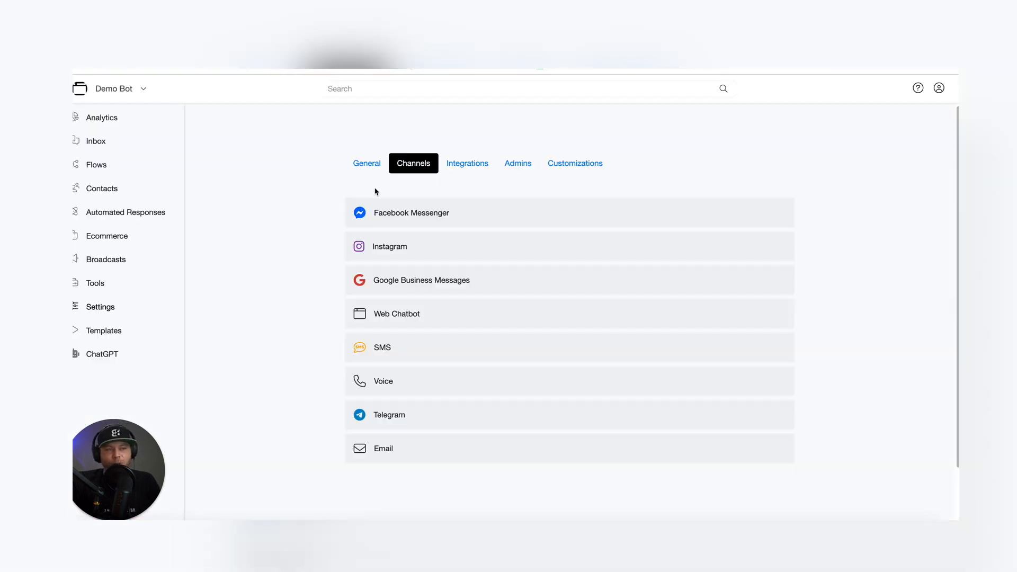
click(396, 313)
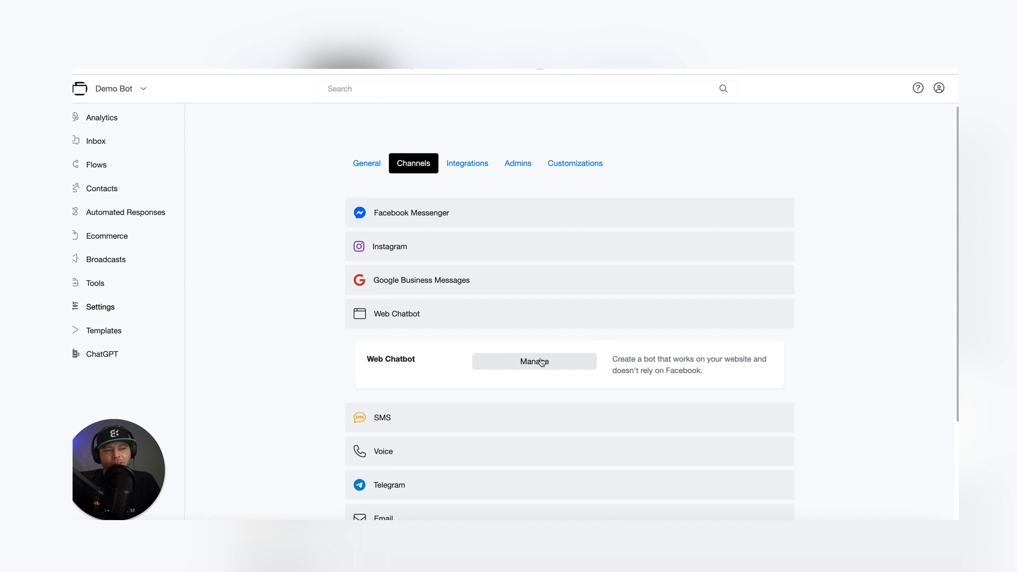
click(534, 361)
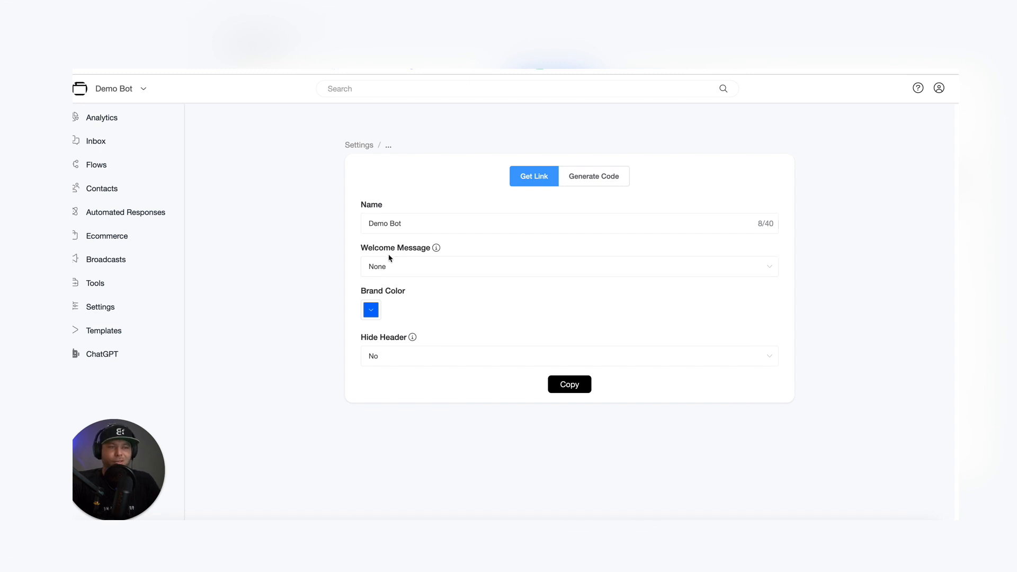
mouse_move(383, 346)
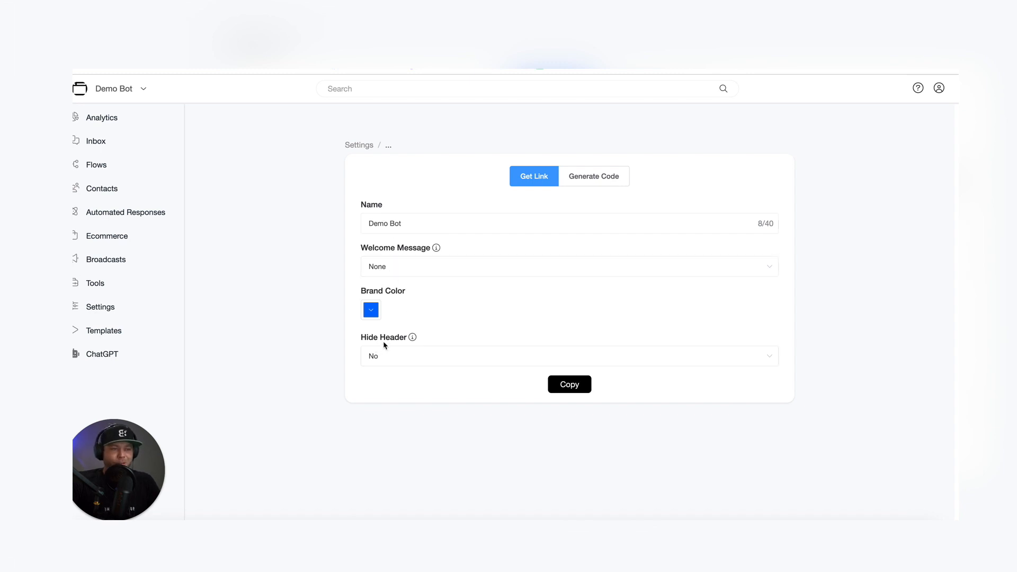
Copy the Demo Bot web chatbot link, keeping the default settings.
click(568, 355)
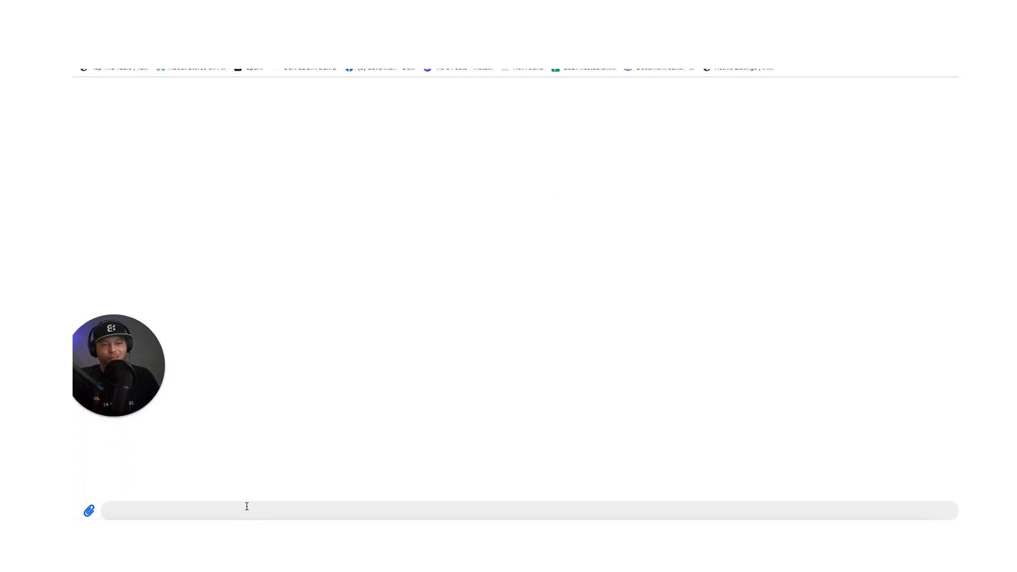
Send 'hello?' and 'tell me about the platform', then select the $49 price.
text(hello?)
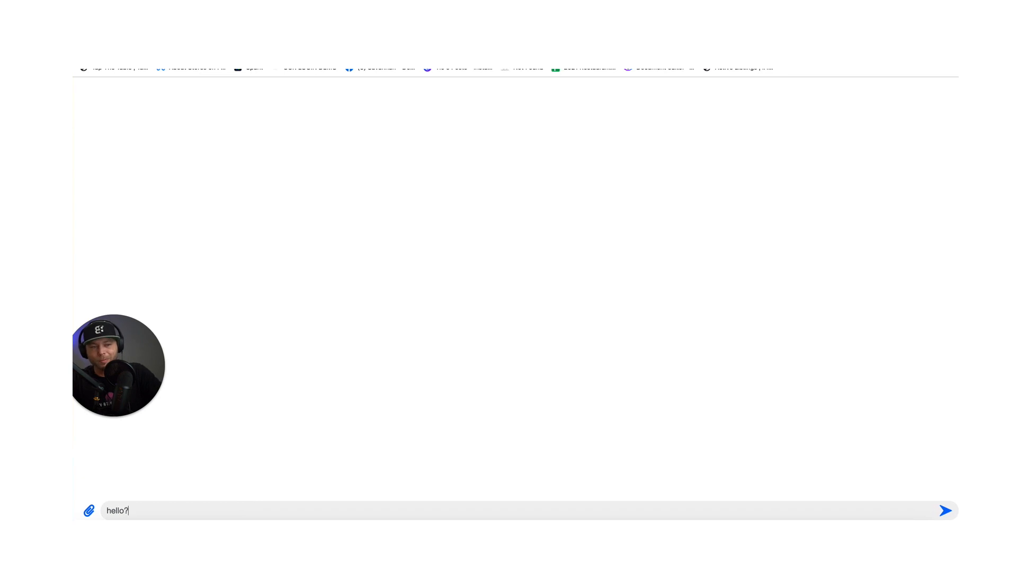
click(945, 510)
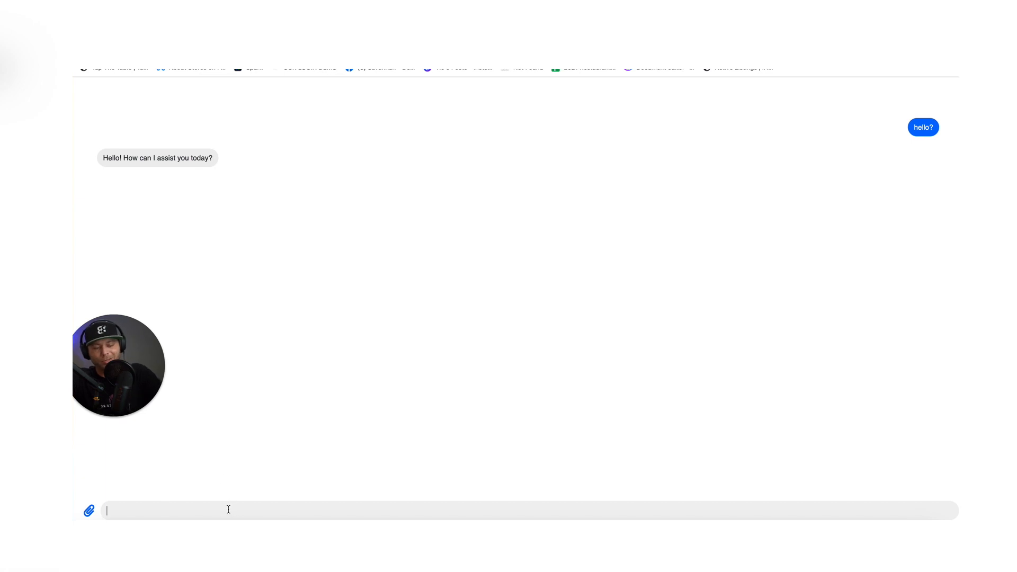
text(tell me about)
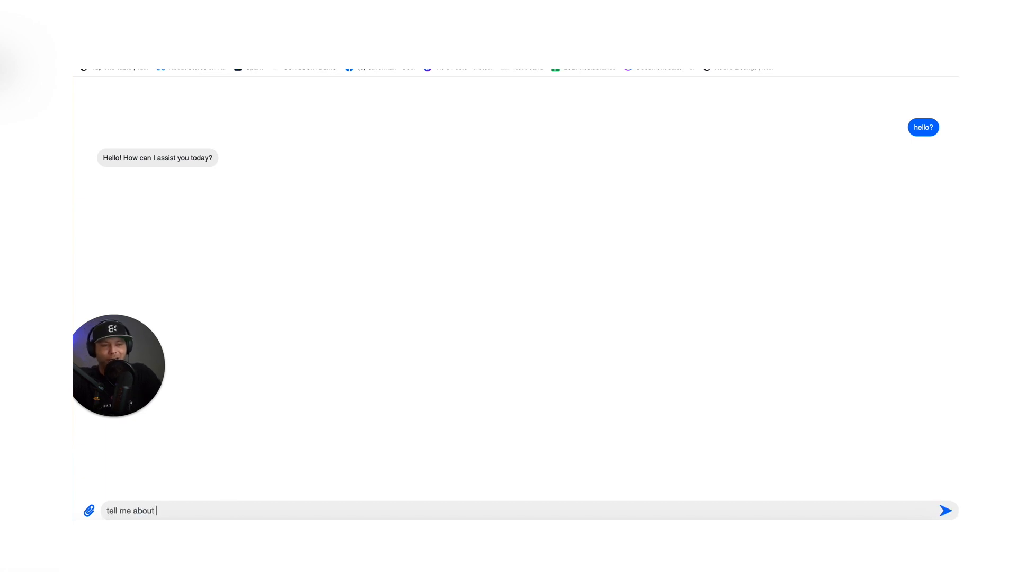
text(the platform)
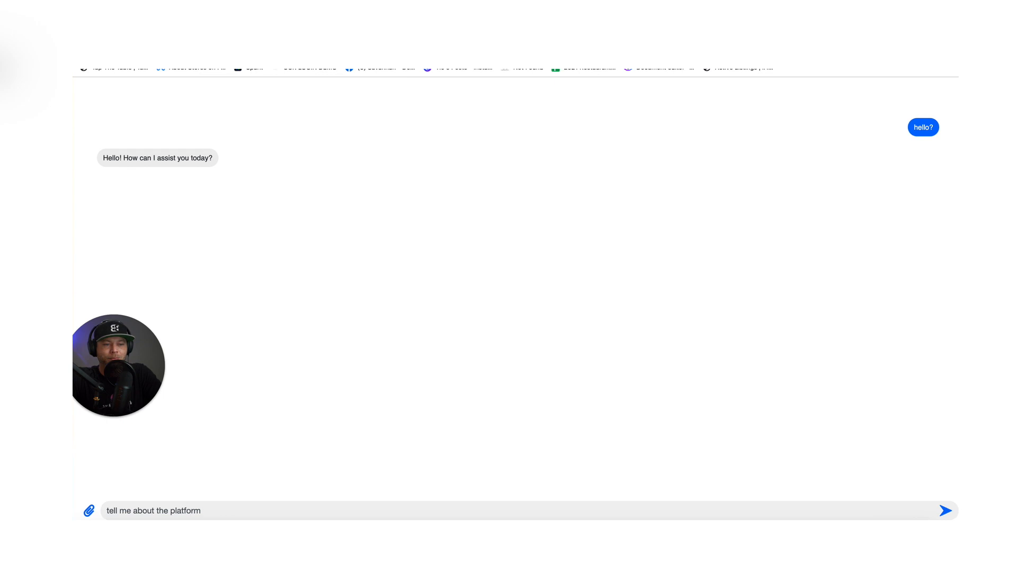
click(945, 511)
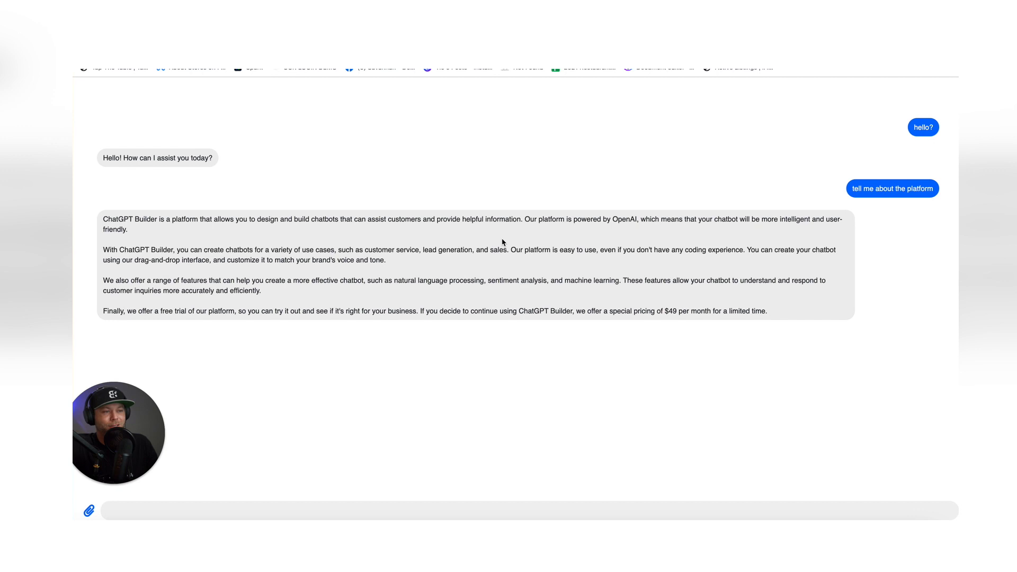
mouse_move(437, 255)
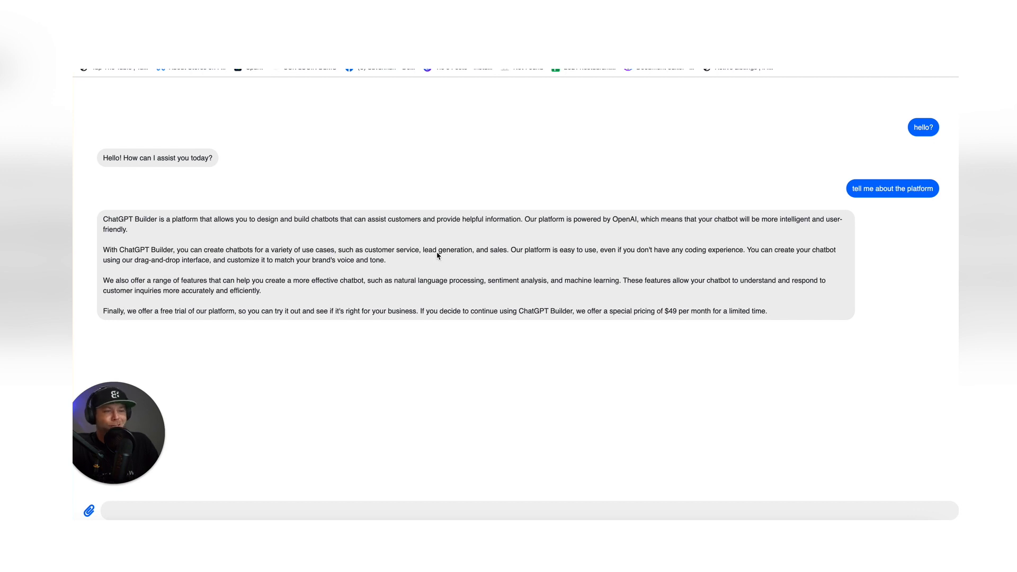
mouse_move(579, 299)
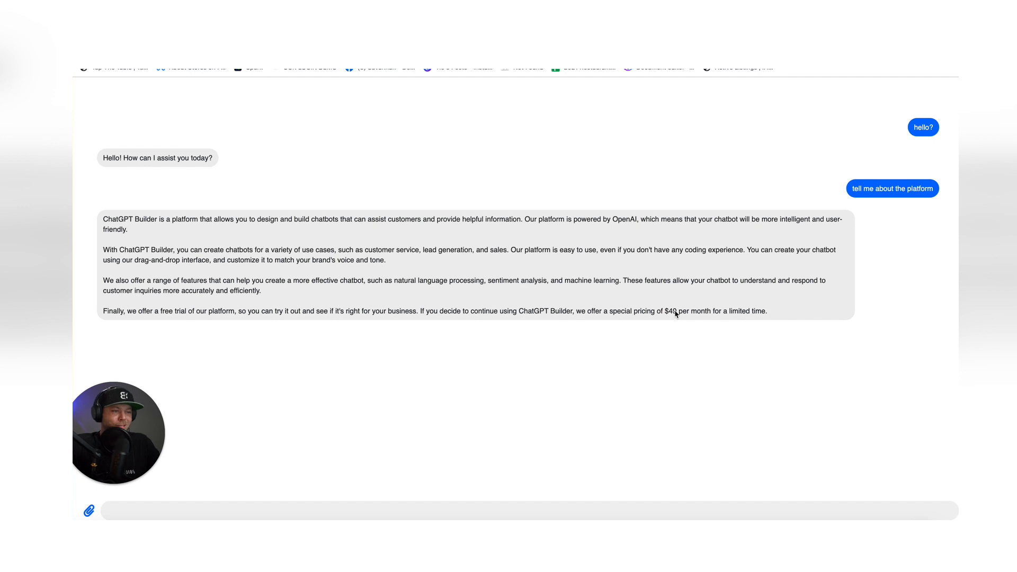
double_click(670, 311)
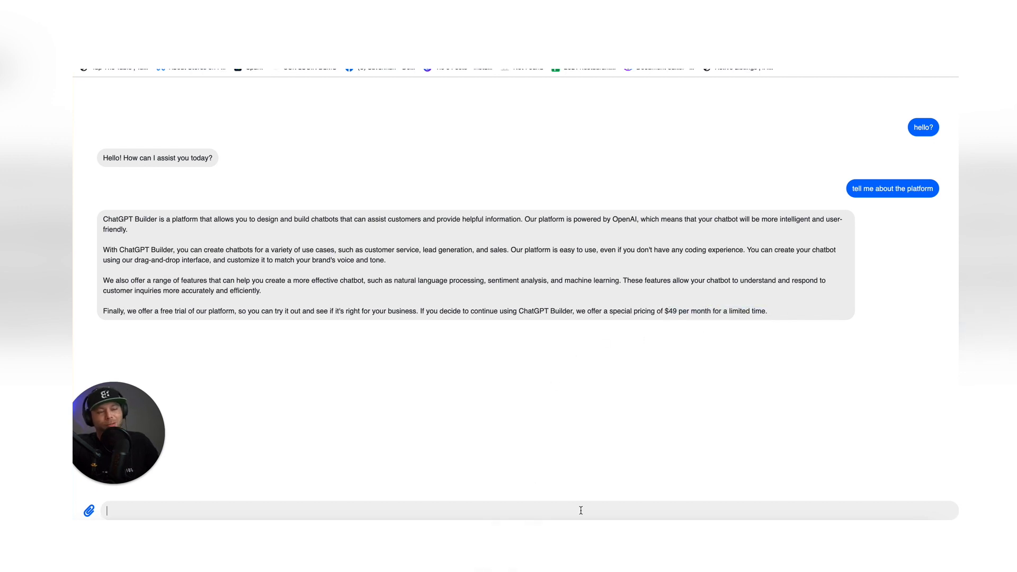
Send the follow-up question 'how much is it again?' to the web chatbot.
text(how much is it agian?)
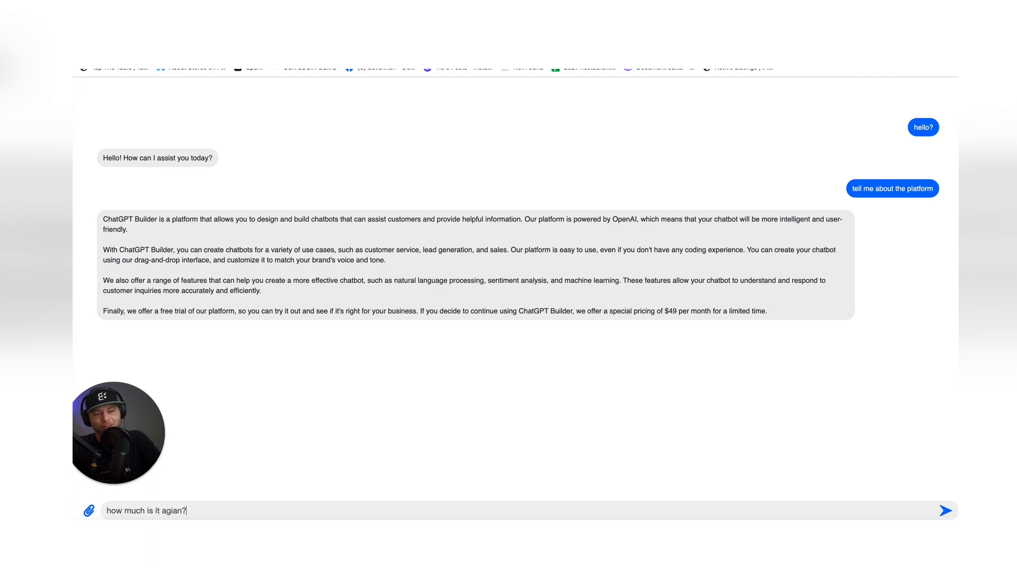
click(945, 509)
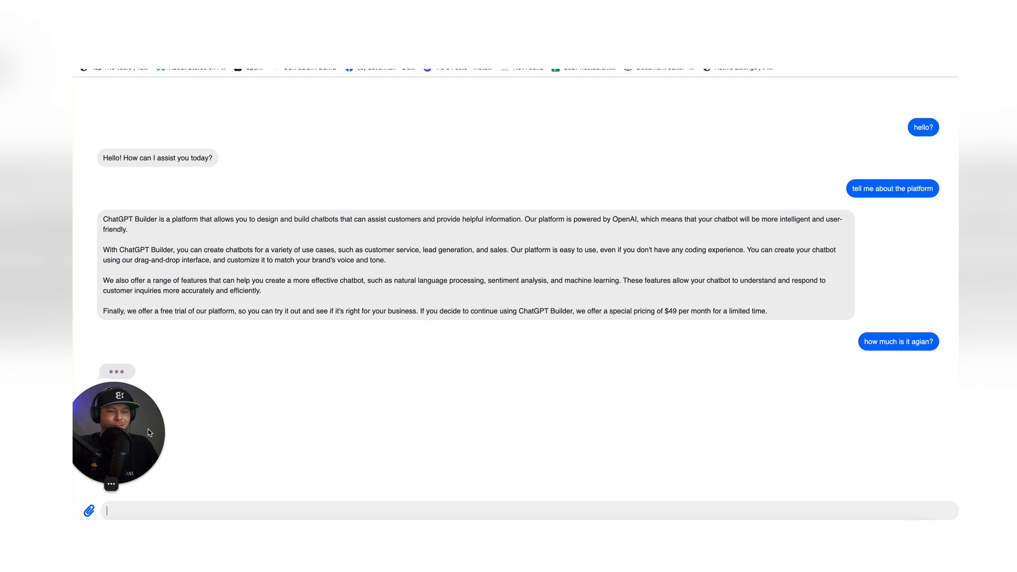